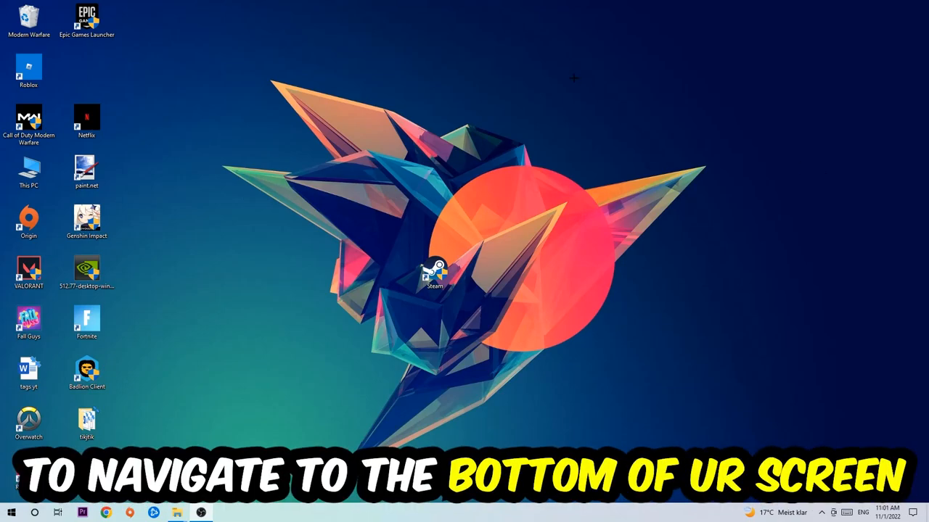
Reach Display settings from the desktop's right-click menu, showing monitors 1 and 2
right_click(371, 510)
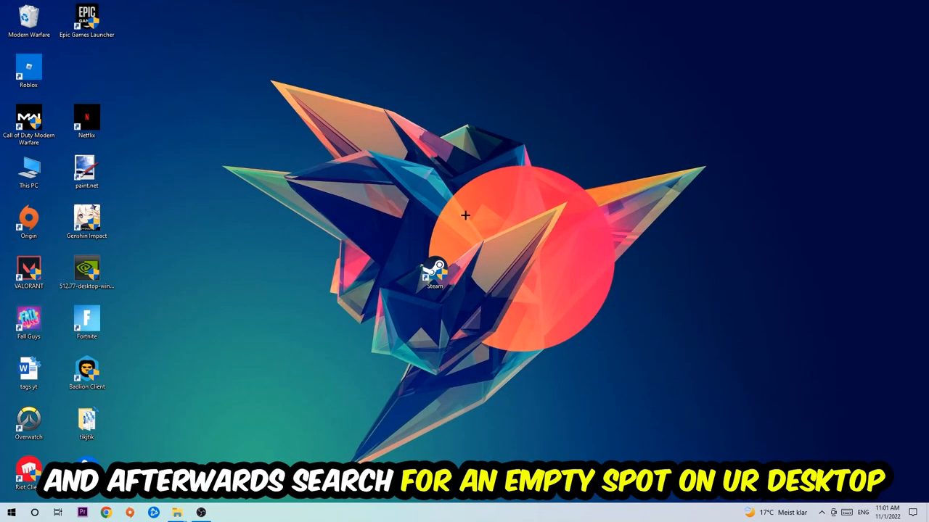
mouse_move(694, 90)
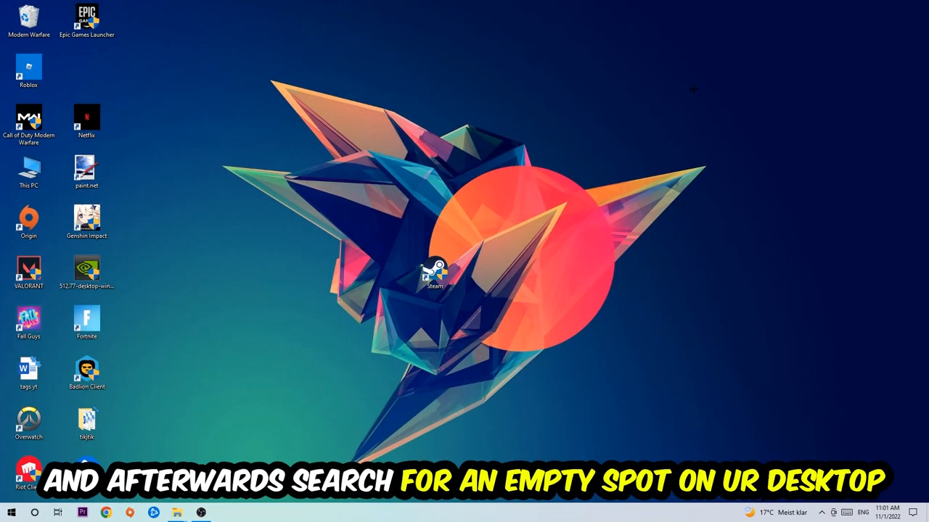
right_click(491, 92)
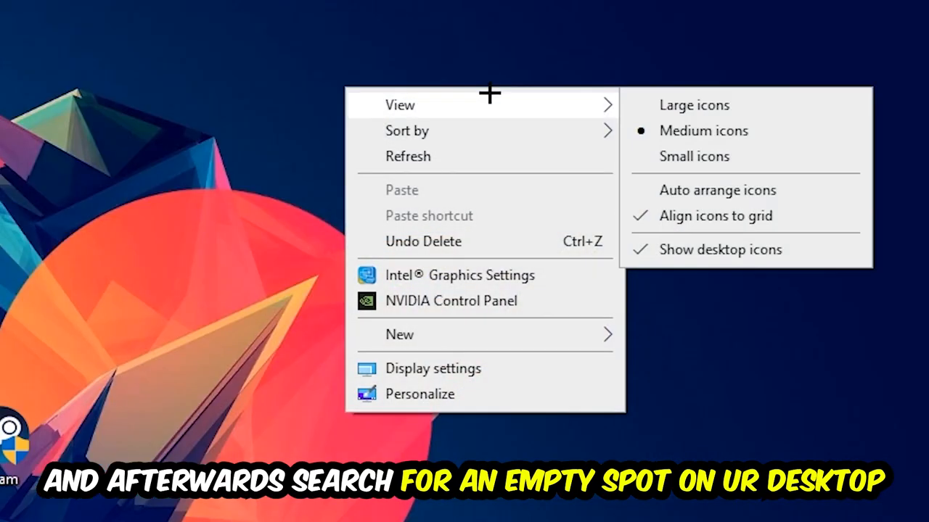
mouse_move(471, 333)
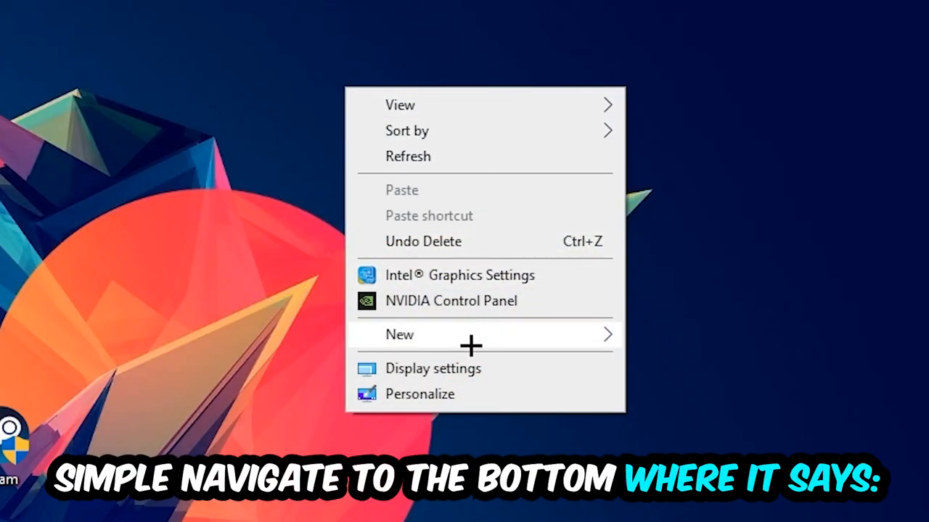
left_click(432, 368)
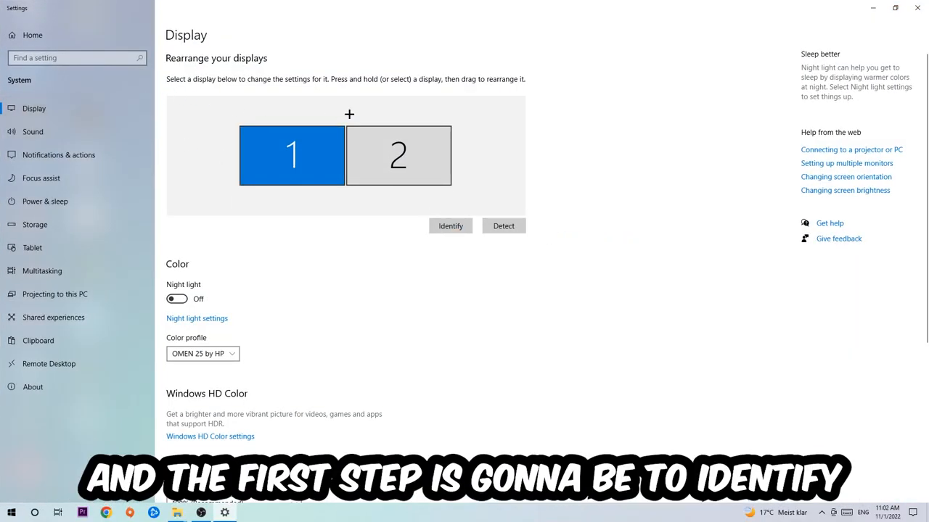
mouse_move(395, 258)
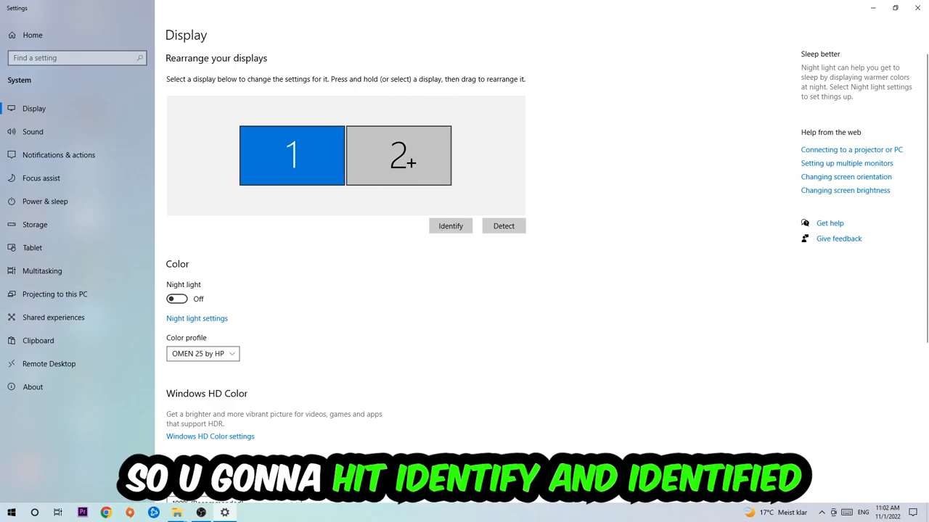
scroll("down", 3)
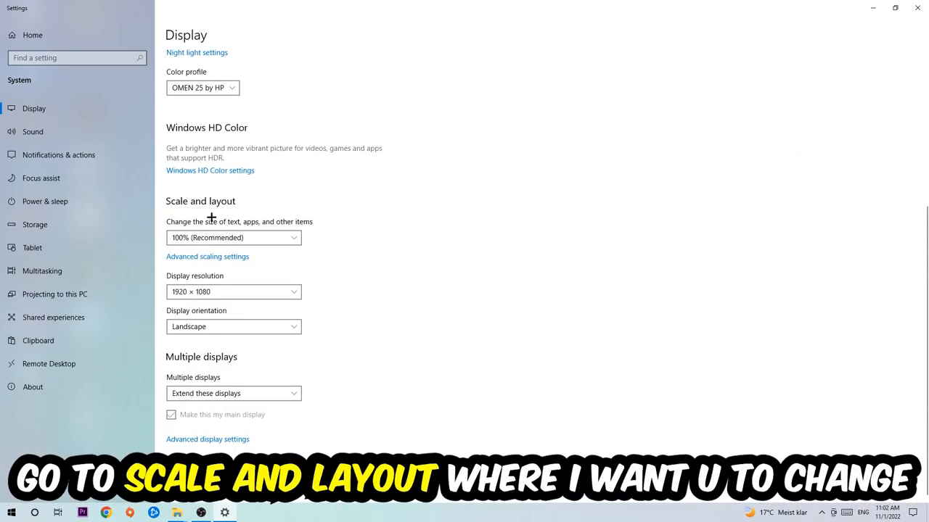
mouse_move(299, 250)
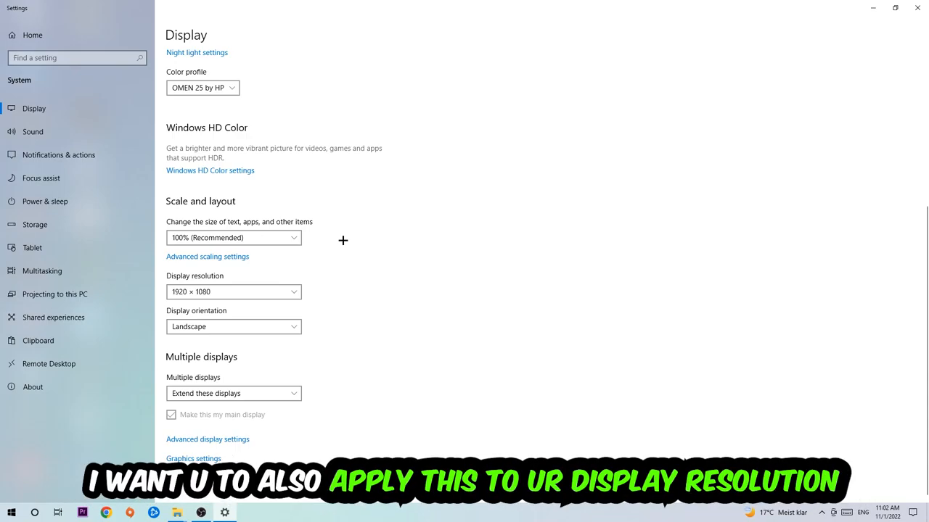
mouse_move(348, 233)
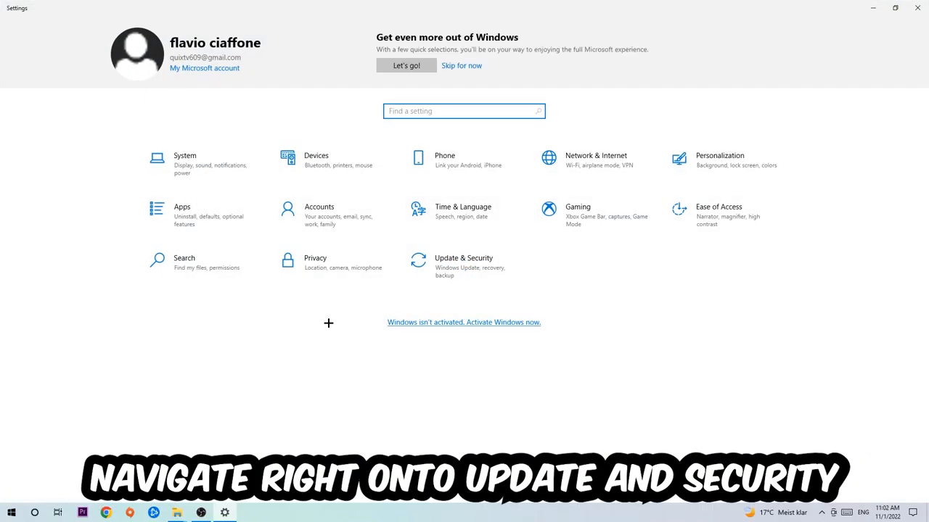
Go to Update & Security, then drag the NVIDIA driver app icon toward the desktop centre
left_click(463, 263)
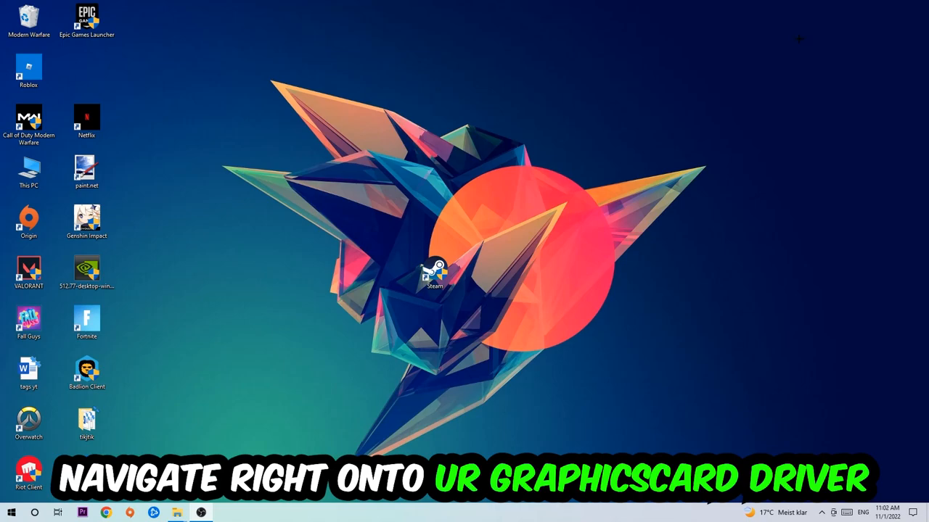
left_click_drag(87, 273, 378, 177)
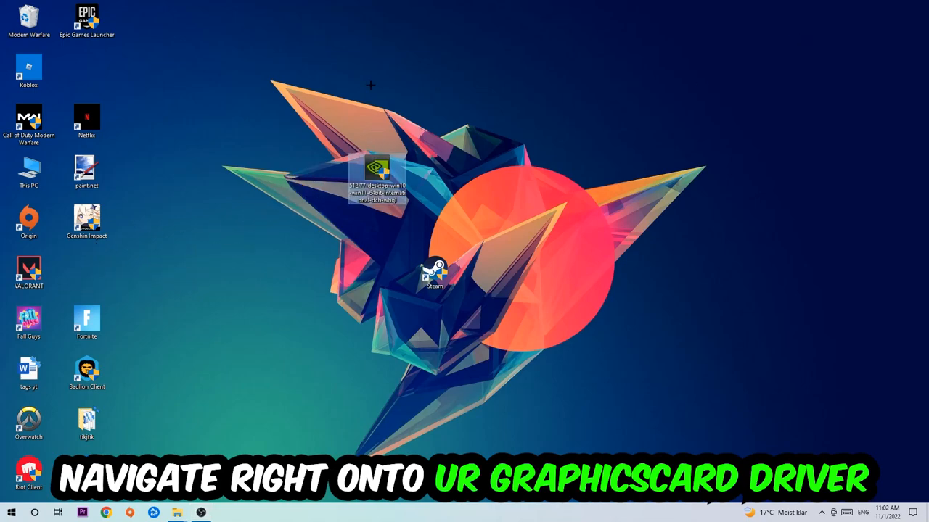